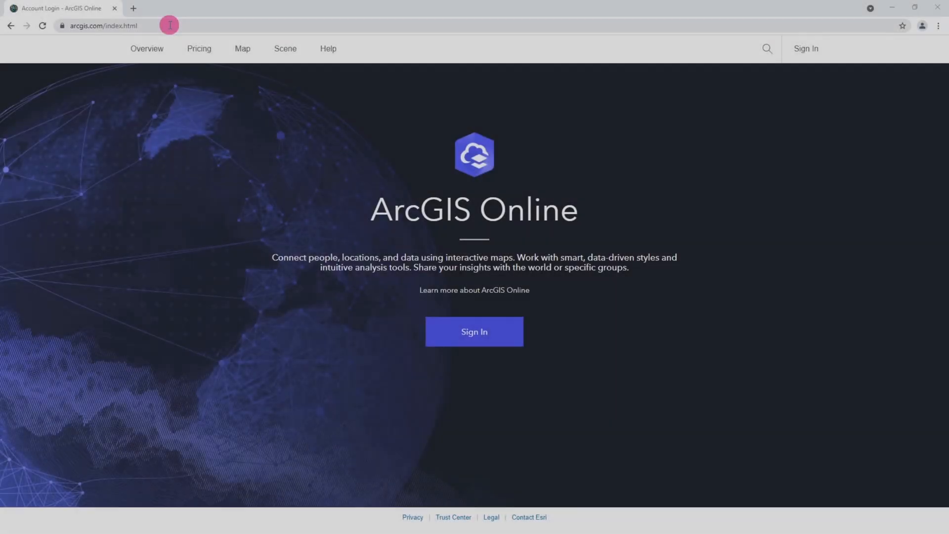
{"action": "mouse_move", "coordinate": [184, 37]}
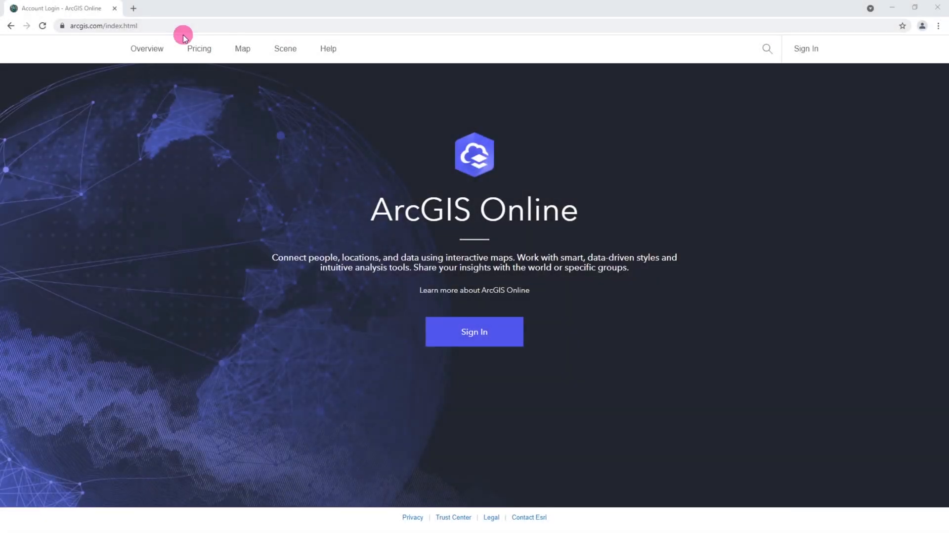
- Launch Scene Viewer from the ArcGIS Online home page's top navigation
{"action": "left_click", "coordinate": [285, 48]}
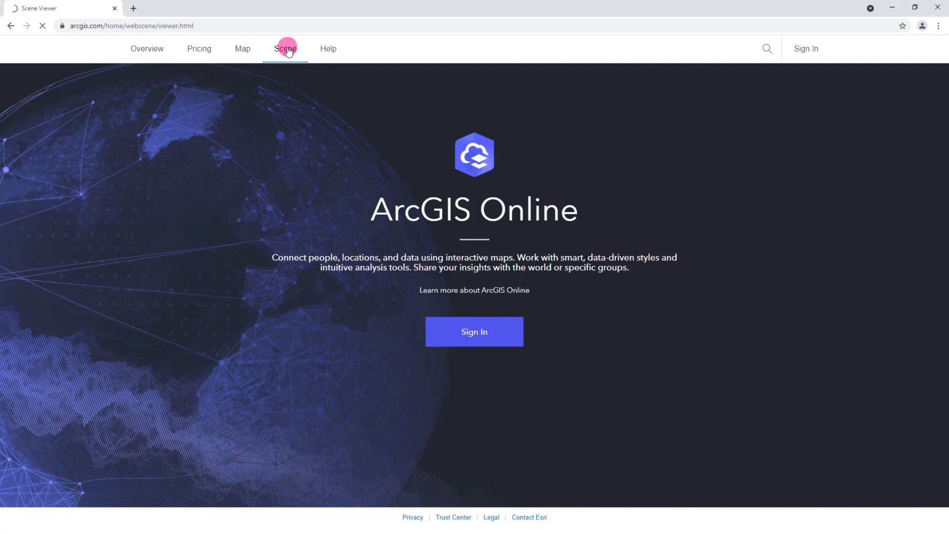
- Close the example scenes gallery to reveal the blank My scene globe over Europe
{"action": "left_click", "coordinate": [284, 48]}
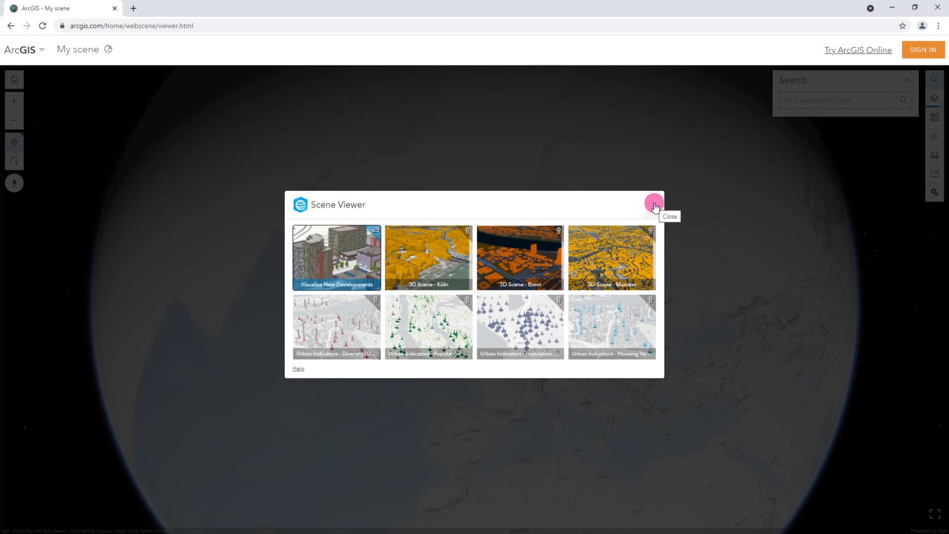
{"action": "left_click", "coordinate": [653, 204]}
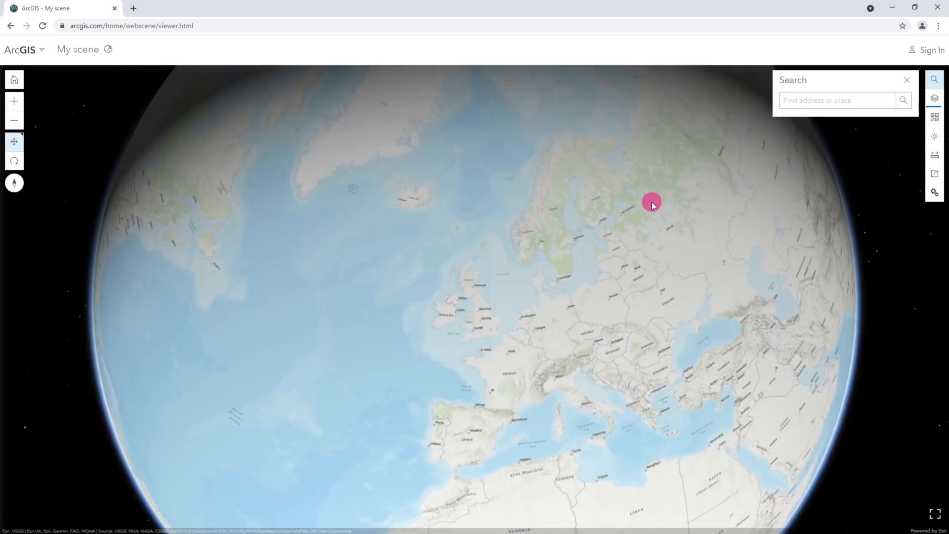
{"action": "mouse_move", "coordinate": [934, 116]}
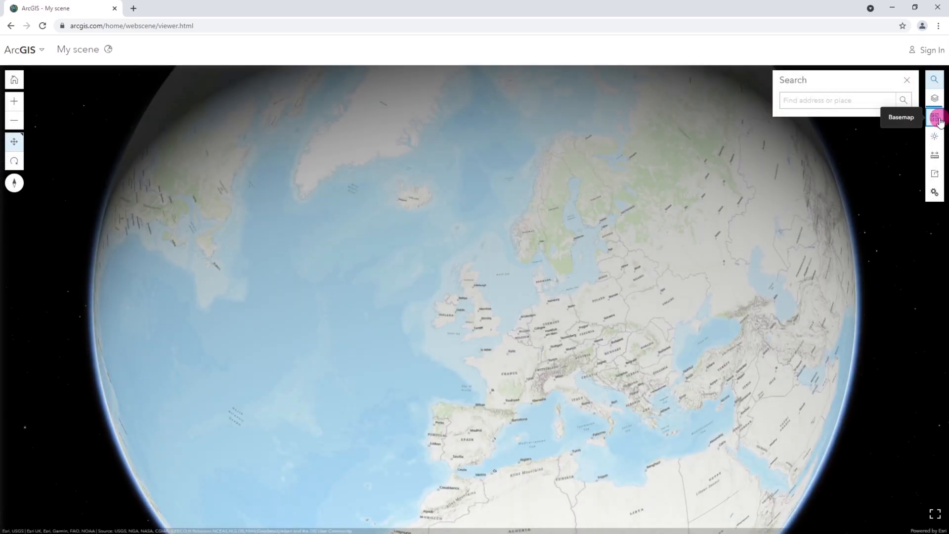
- Switch the basemap to Imagery and move in over the British Isles
{"action": "left_click", "coordinate": [934, 117]}
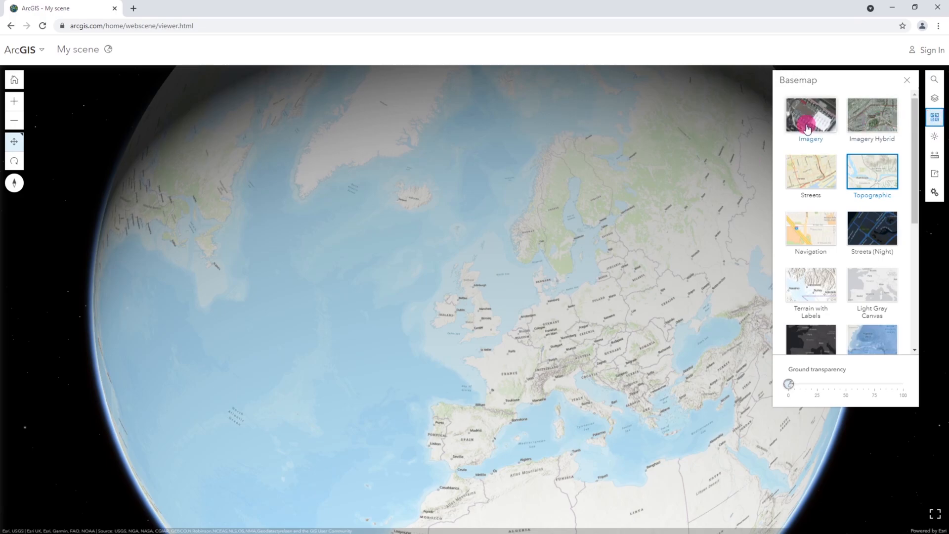
{"action": "left_click", "coordinate": [811, 115]}
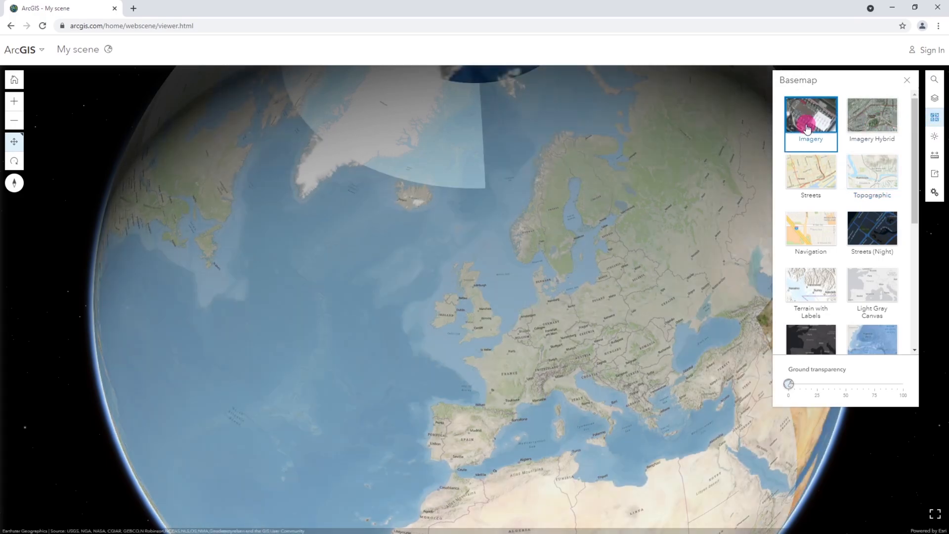
{"action": "left_click", "coordinate": [809, 115]}
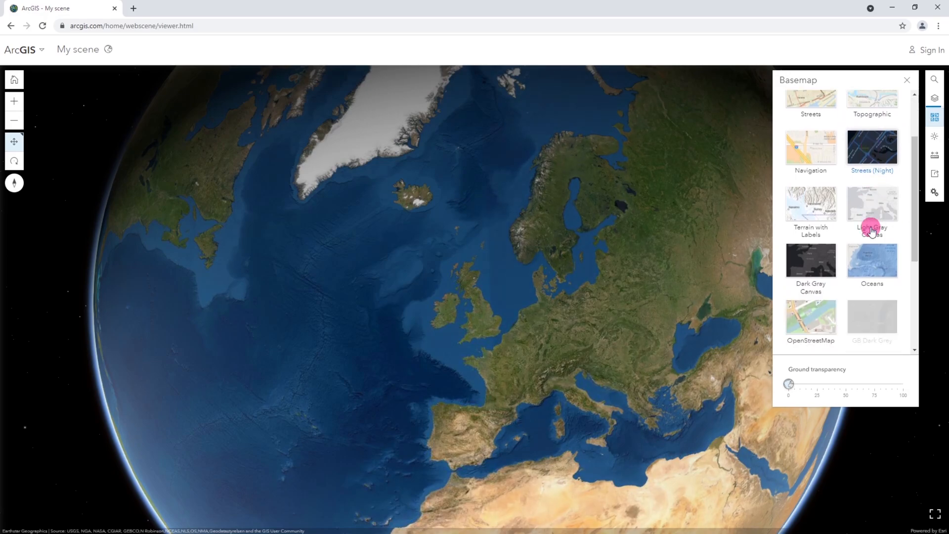
{"action": "scroll", "scroll_direction": "up", "scroll_amount": 3}
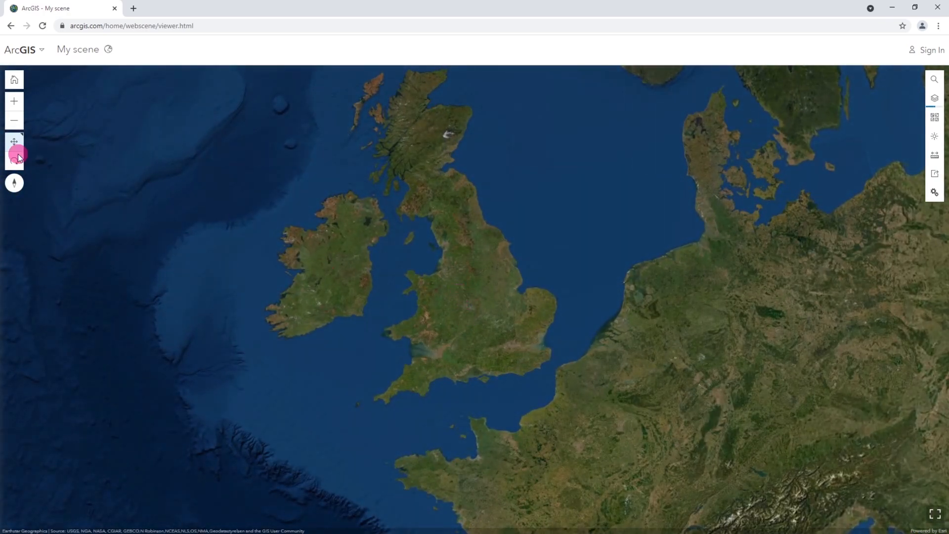
- Zoom in twice to centre the satellite view over England and Wales
{"action": "left_click", "coordinate": [14, 101]}
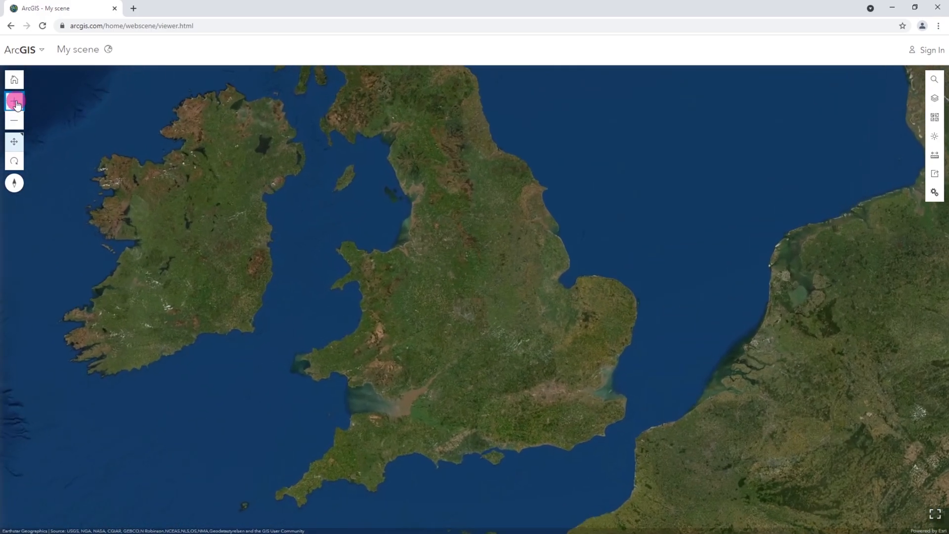
{"action": "left_click", "coordinate": [14, 101]}
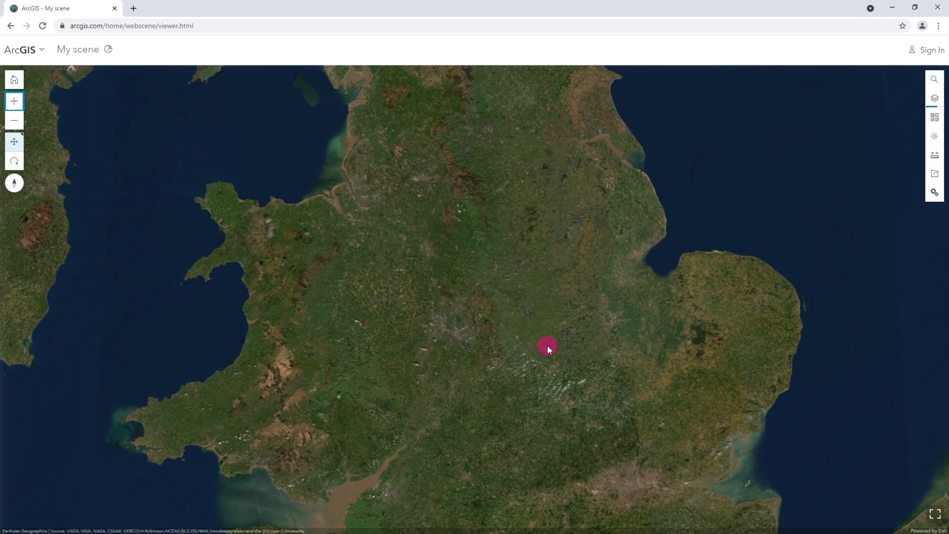
{"action": "mouse_move", "coordinate": [527, 325]}
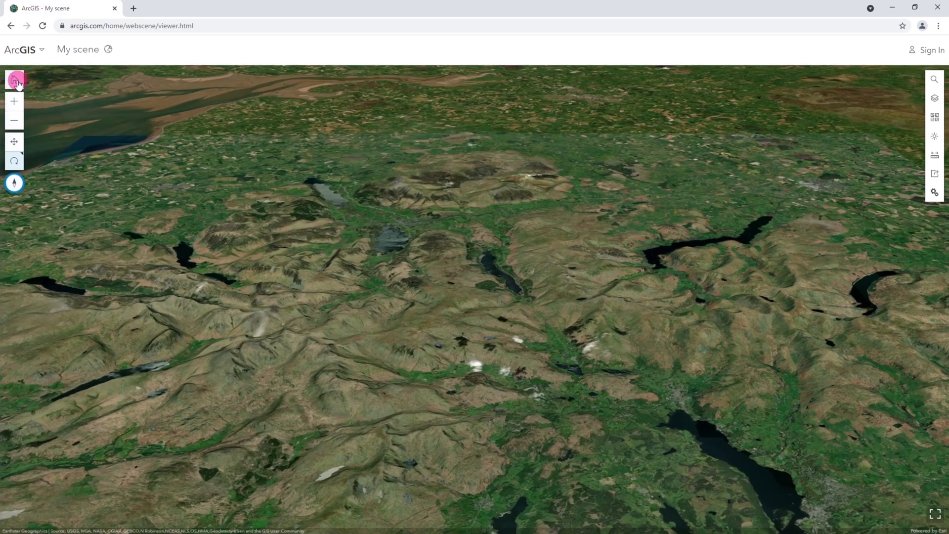
- Return to the default whole-globe extent and ready the Search box for a place name
{"action": "left_click", "coordinate": [14, 80]}
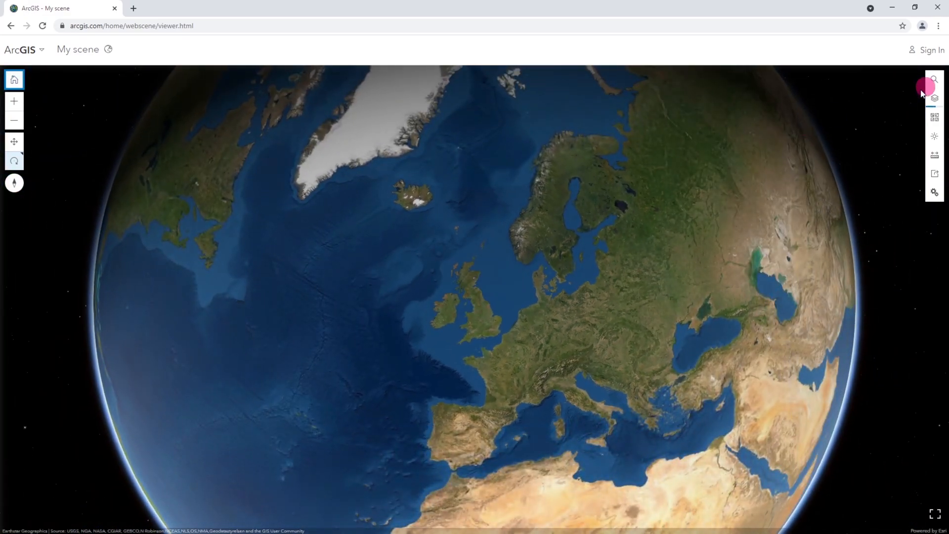
{"action": "left_click", "coordinate": [934, 80]}
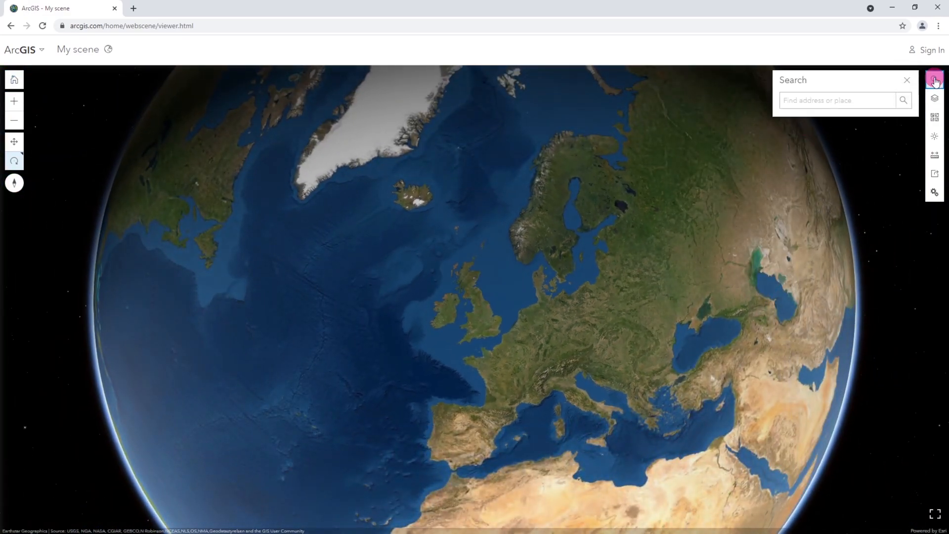
{"action": "left_click", "coordinate": [837, 100]}
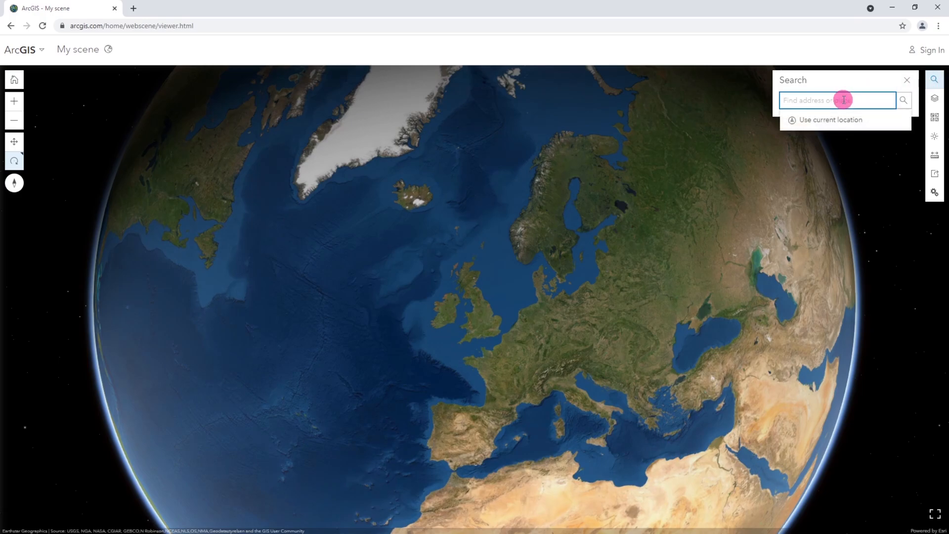